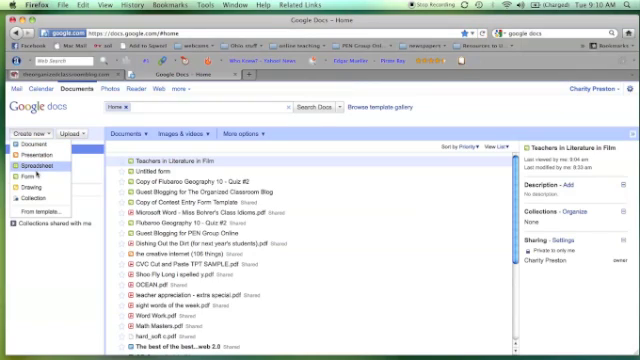
Start a new form named 'Baby Animals Quiz' with the description 'Please pick the best choice.'
left_click(36, 175)
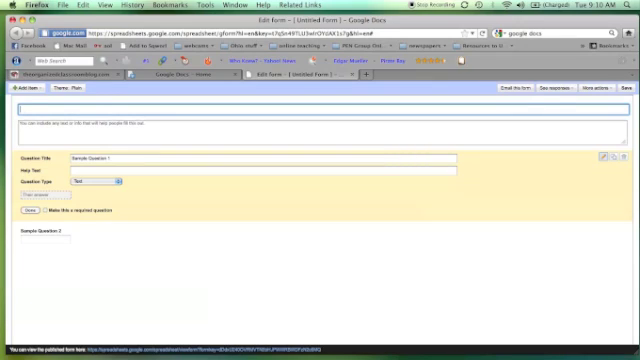
type("Baby Animals Quiz")
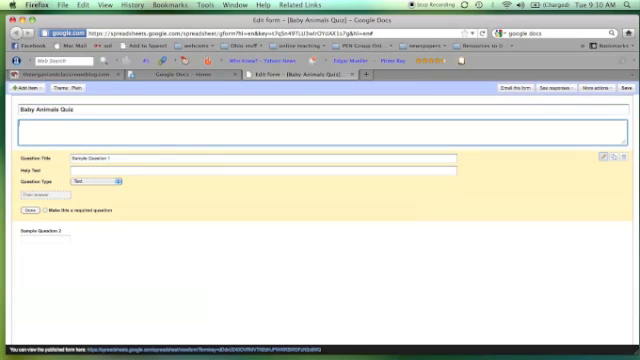
type("Please pick the best choice")
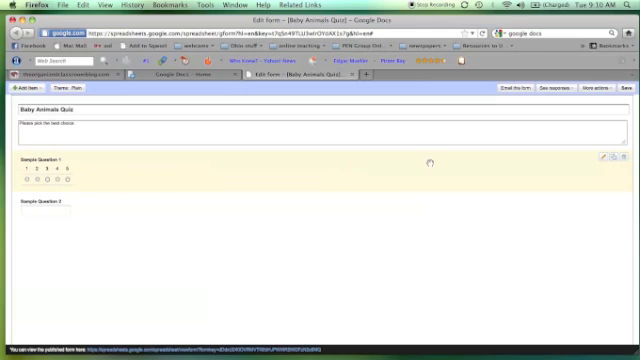
mouse_move(500, 170)
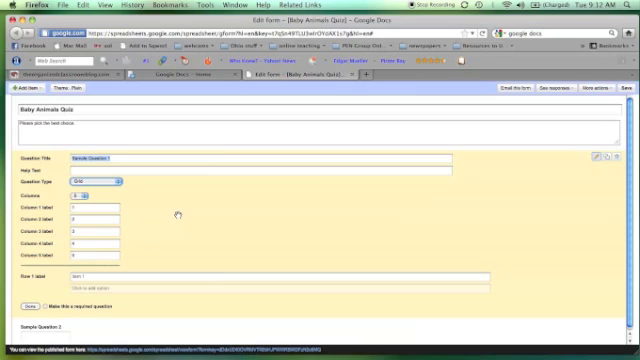
mouse_move(288, 211)
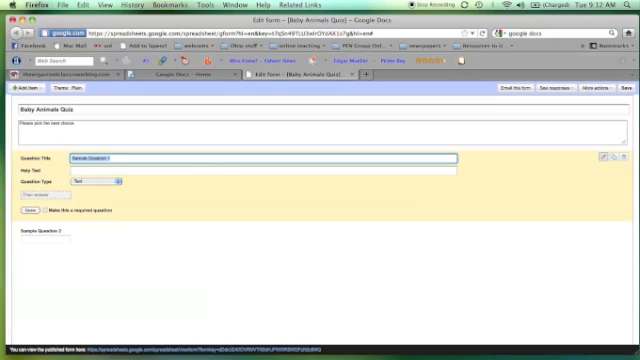
Make question one a required 'Your Name' field and select Sample Question 2 for editing
type("Your Name")
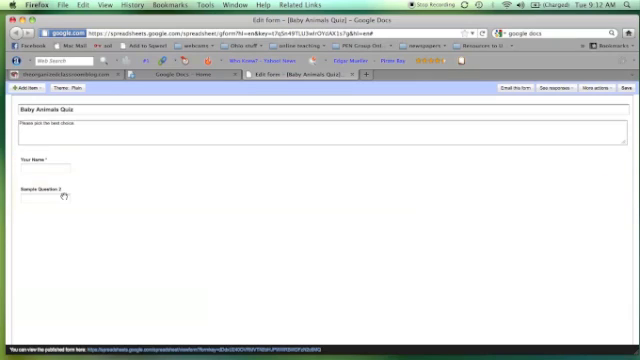
left_click(60, 196)
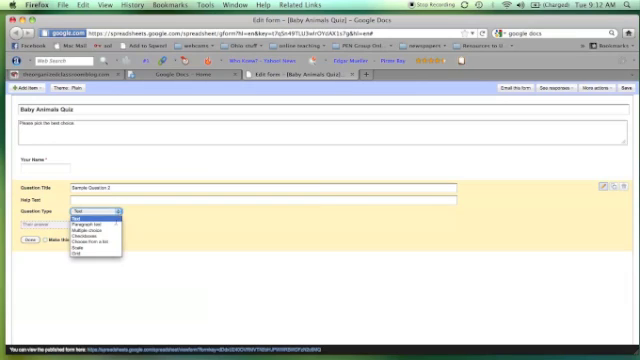
Add multiple-choice 'What is the name of a baby goat?' with answers kid, puppy, kitten
left_click(85, 221)
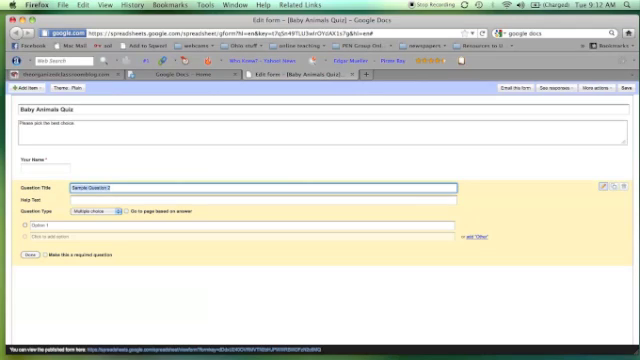
type("What is it")
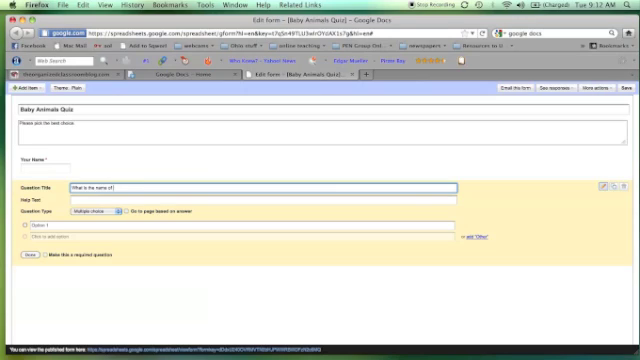
type("a baby goat?")
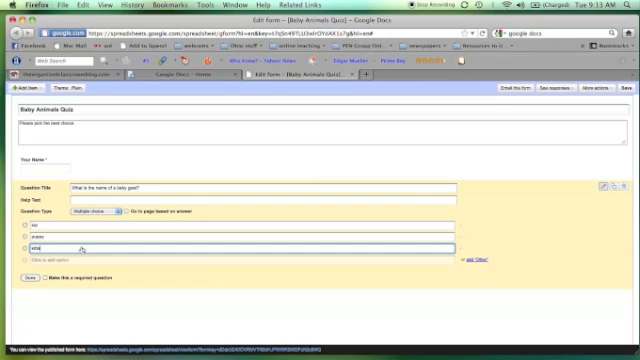
type("kitten")
type("rhymes")
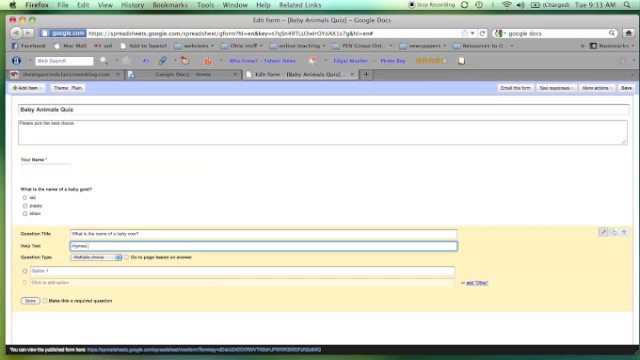
Add 'What is the name of a baby cow?' with help text 'rhymes with half'
type("with half")
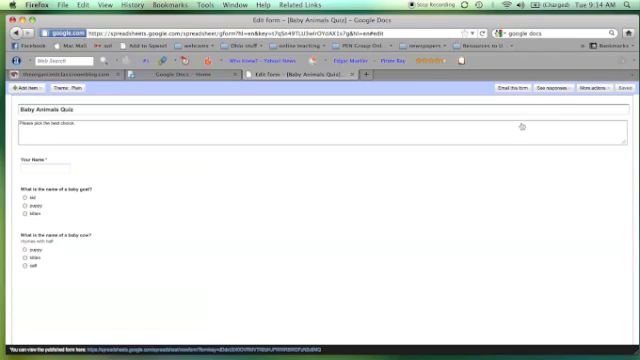
left_click(565, 96)
type("Nice job!")
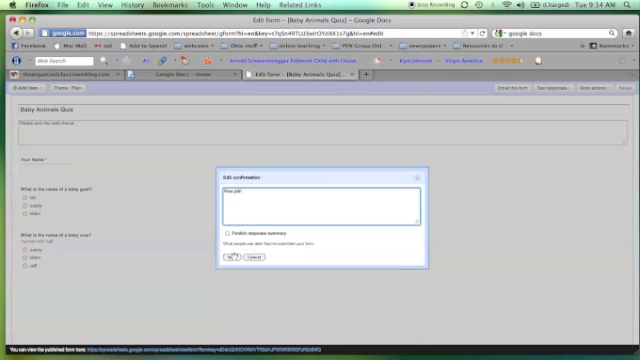
Save the 'Nice job!' confirmation message and bring up the theme gallery
left_click(232, 255)
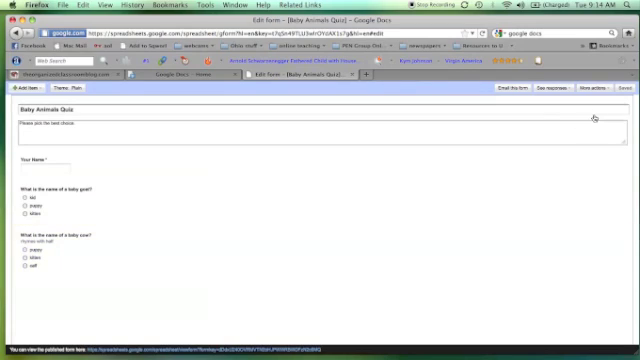
left_click(60, 101)
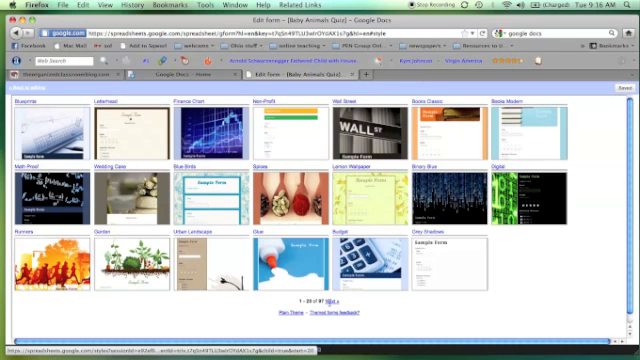
Browse to the next gallery page and apply the farm theme with apple tree and sheep
left_click(333, 314)
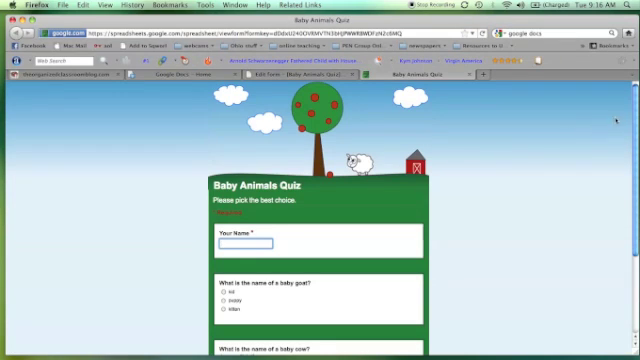
Submit a test response with a name, kid for the goat and calf for the cow
scroll("down", 3)
type("Mrs. Preston")
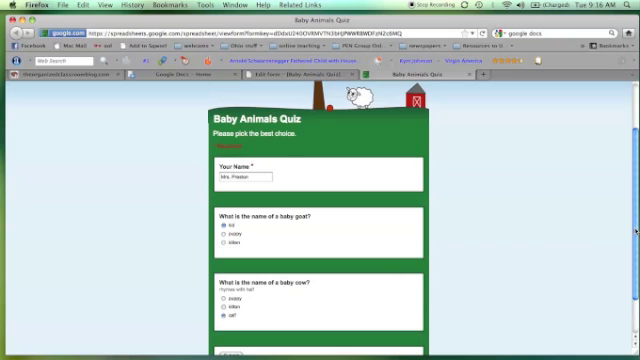
scroll("down", 3)
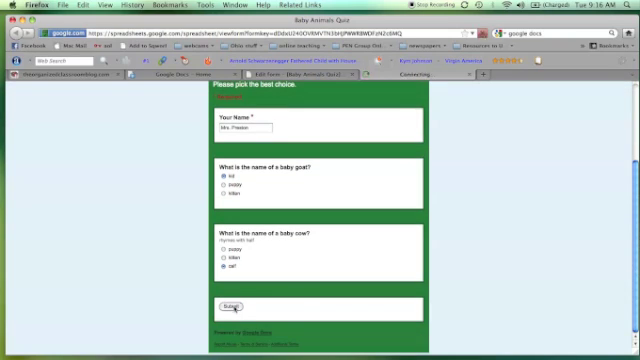
left_click(229, 305)
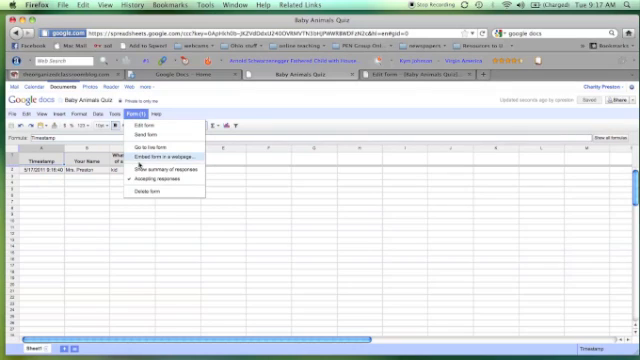
Show the summary of responses with the pie chart of baby goat answers
left_click(172, 177)
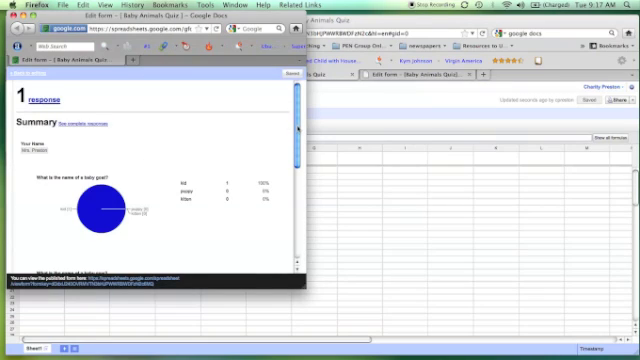
scroll("down", 3)
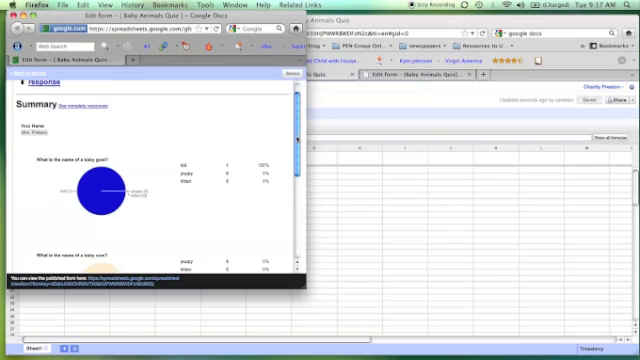
scroll("down", 3)
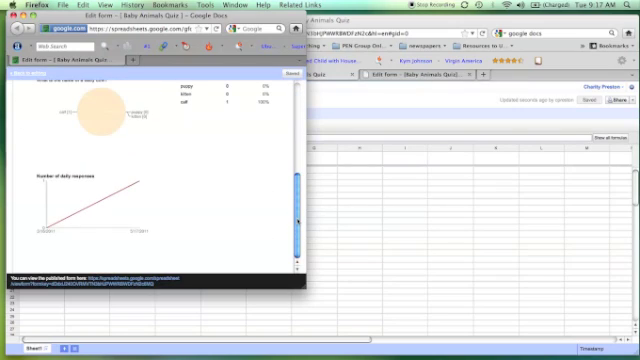
scroll("up", 3)
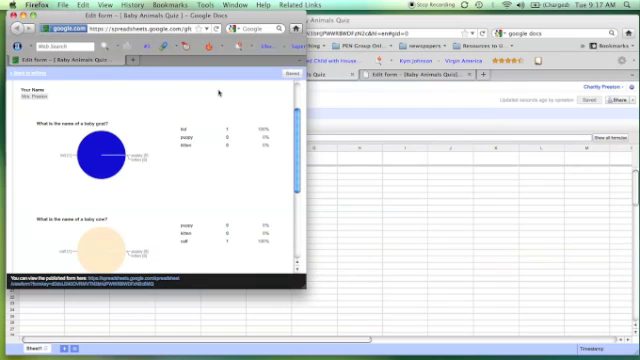
mouse_move(215, 95)
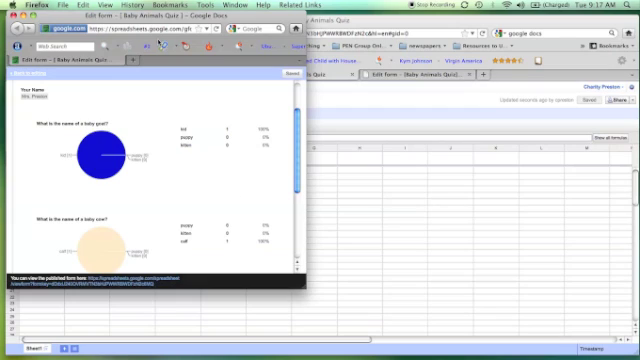